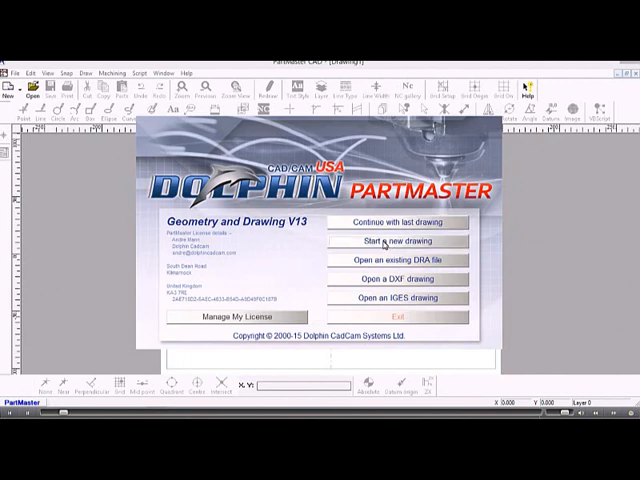
Start a blank drawing and chain zigzag line segments by picking successive end points
{"action": "left_click", "coordinate": [397, 241]}
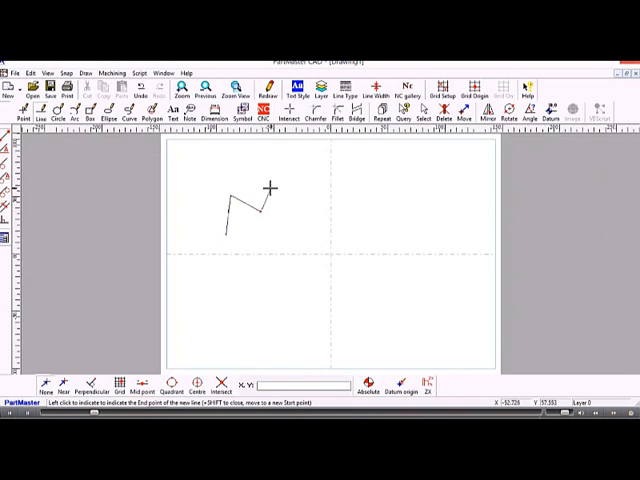
{"action": "left_click", "coordinate": [308, 222]}
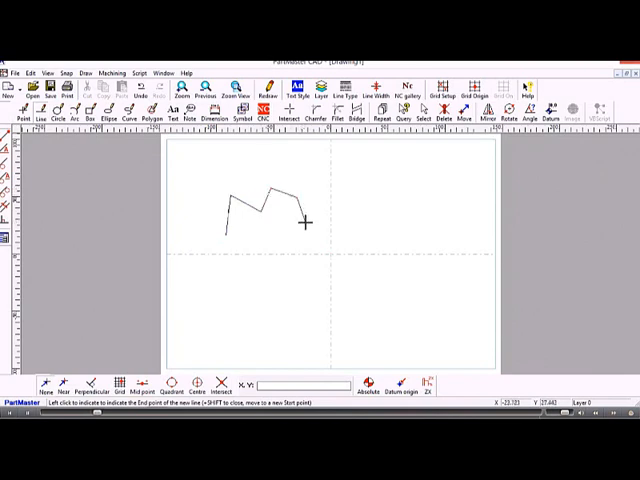
{"action": "mouse_move", "coordinate": [60, 380]}
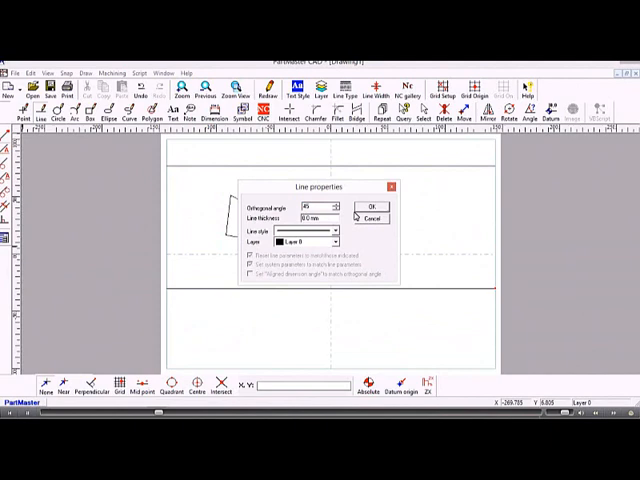
Set the Line orthogonal angle to 45° and place the long diagonal line
{"action": "left_click", "coordinate": [370, 207]}
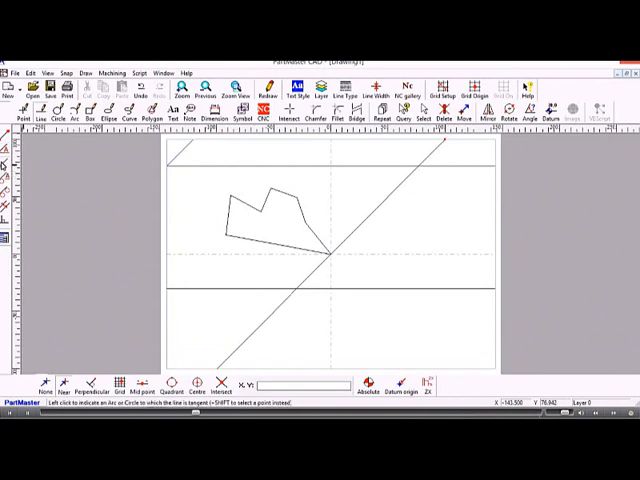
Switch to the Circle tool to place three small circles beside the outline
{"action": "left_click", "coordinate": [43, 117]}
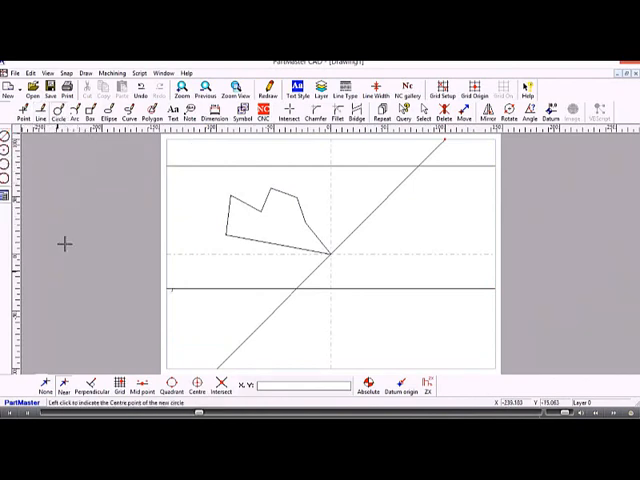
{"action": "mouse_move", "coordinate": [228, 289]}
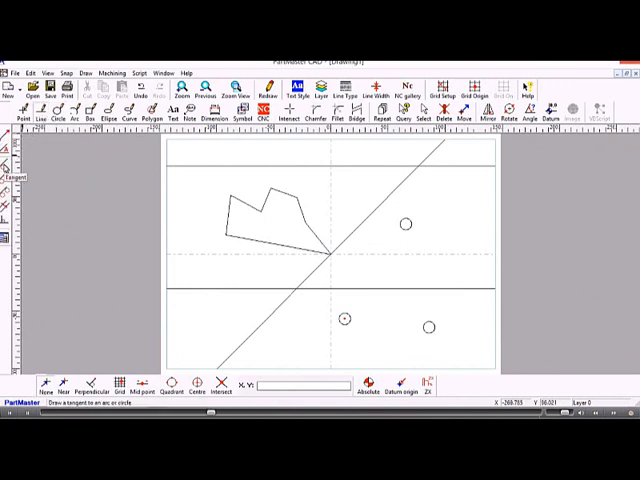
{"action": "mouse_move", "coordinate": [385, 218]}
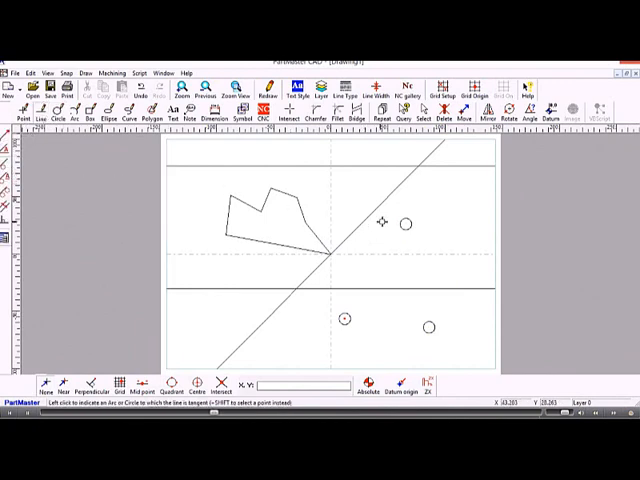
{"action": "mouse_move", "coordinate": [389, 220]}
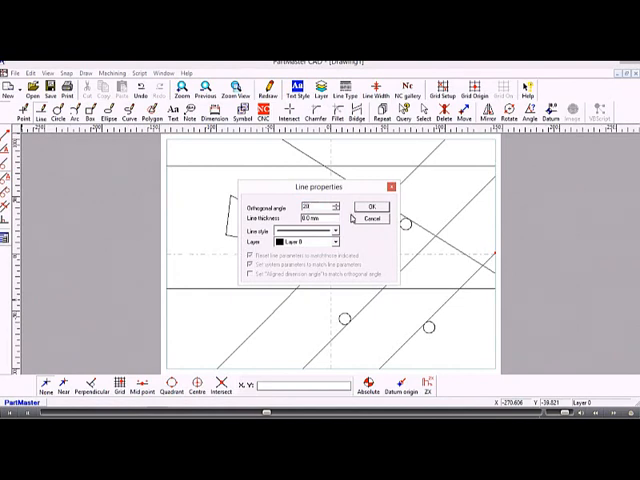
Apply the 20° line angle and draw tangent lines to the small circles
{"action": "left_click", "coordinate": [371, 207]}
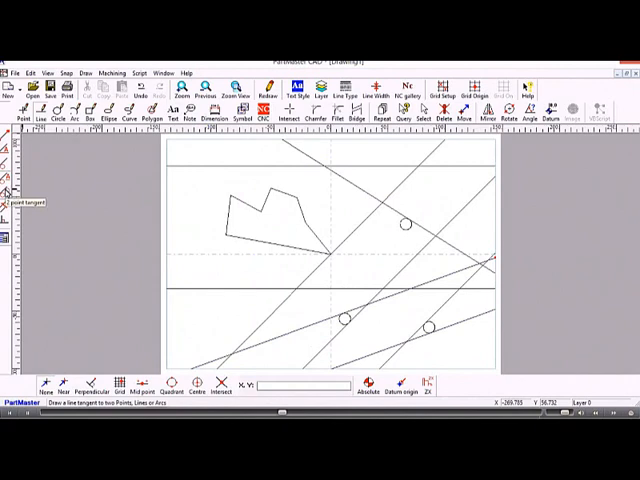
{"action": "mouse_move", "coordinate": [8, 190]}
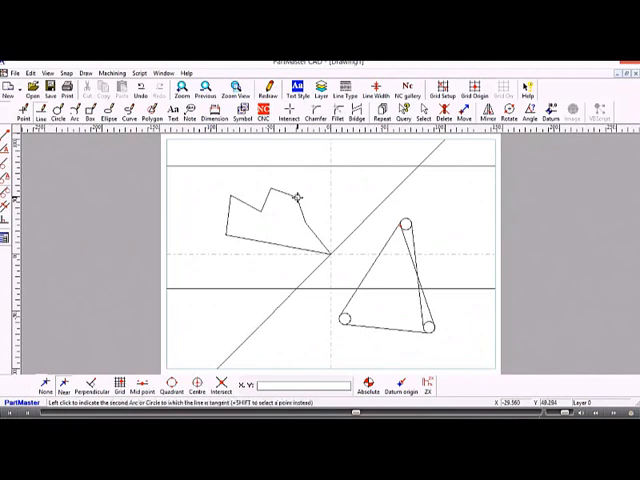
{"action": "mouse_move", "coordinate": [403, 214]}
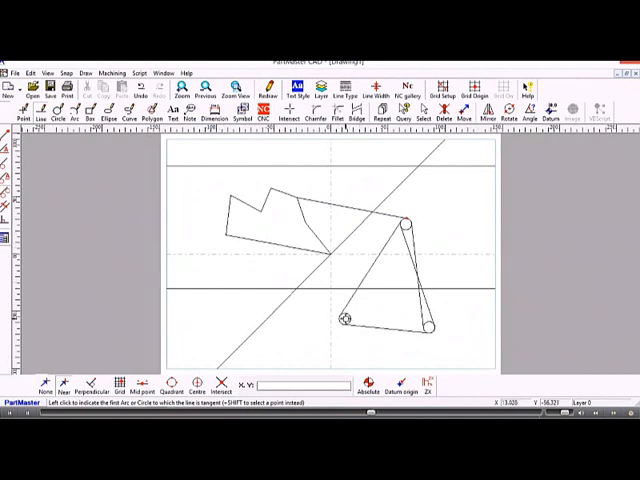
Draw lines tangent to pairs of circles, picking the first circle to start
{"action": "left_click", "coordinate": [352, 318]}
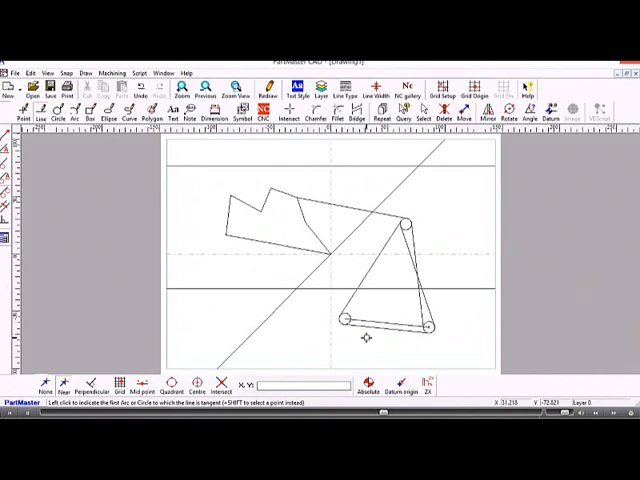
{"action": "mouse_move", "coordinate": [233, 238]}
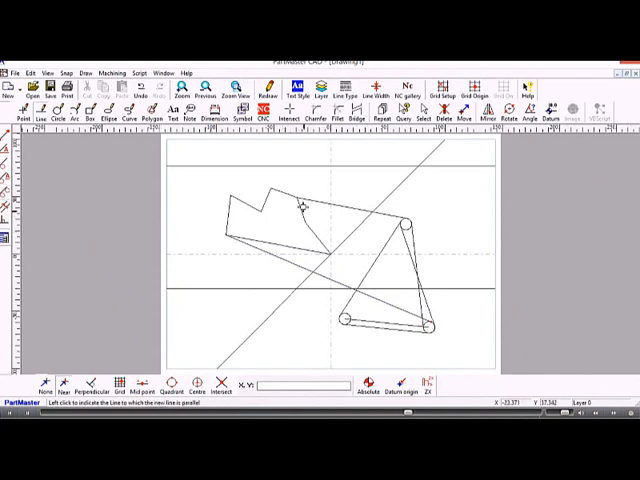
{"action": "mouse_move", "coordinate": [303, 165]}
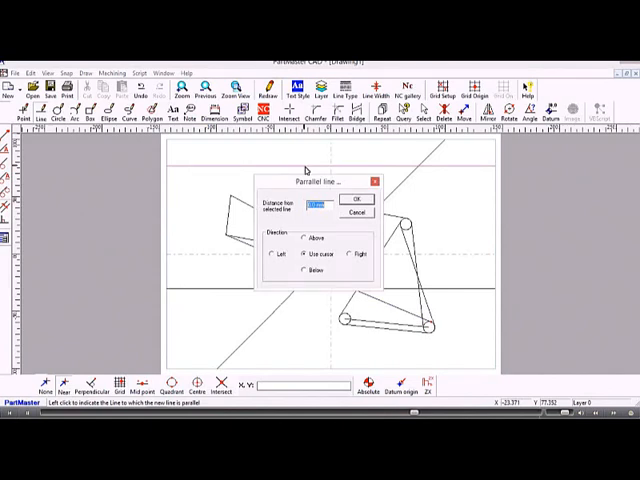
Add a parallel line 10 mm above the upper horizontal line
{"action": "type", "text": "10"}
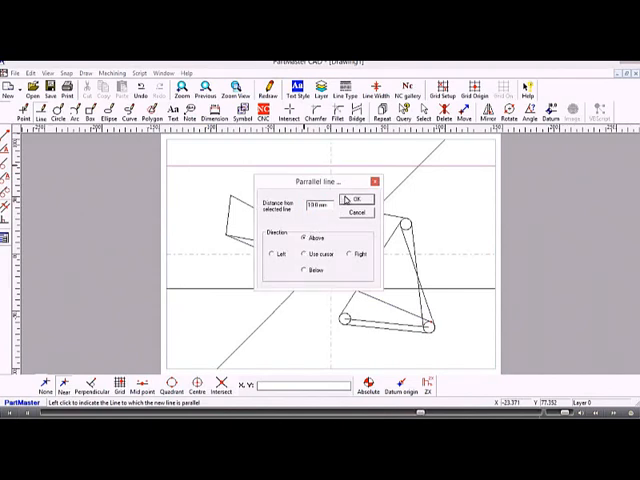
{"action": "left_click", "coordinate": [352, 196]}
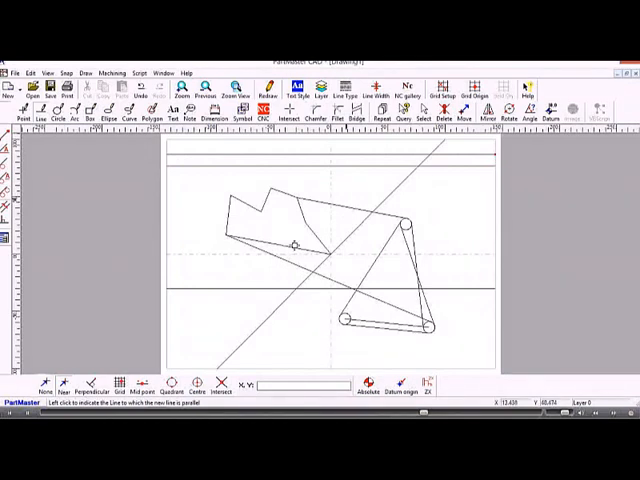
{"action": "mouse_move", "coordinate": [195, 290]}
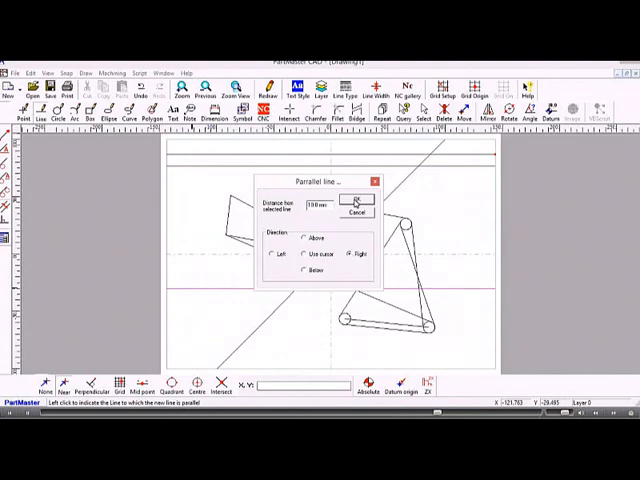
After the ambiguous-direction warning, place the second parallel line below the lower horizontal
{"action": "left_click", "coordinate": [360, 204]}
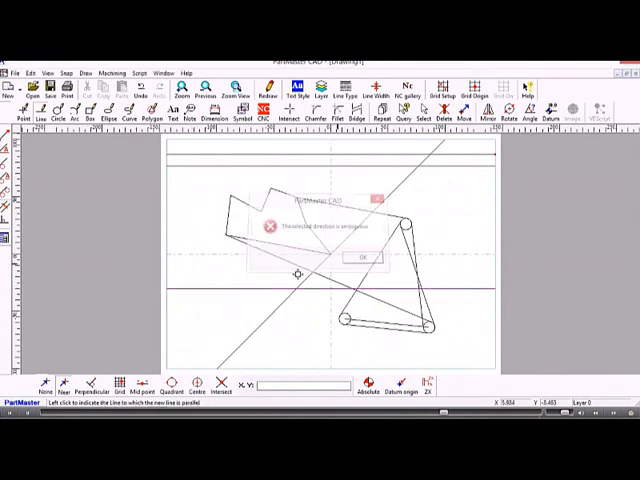
{"action": "left_click", "coordinate": [357, 257]}
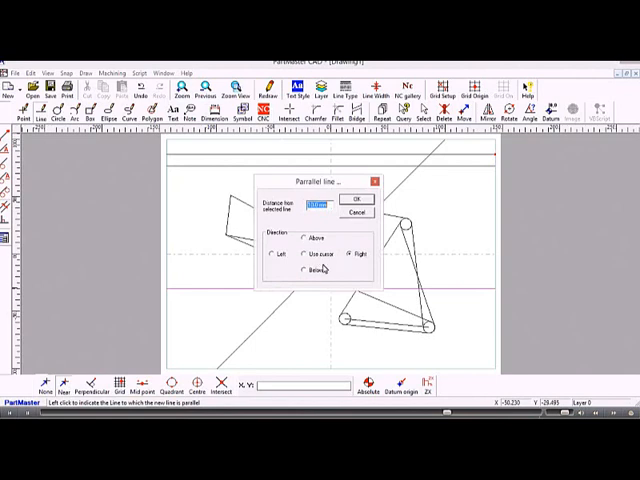
{"action": "left_click", "coordinate": [305, 279]}
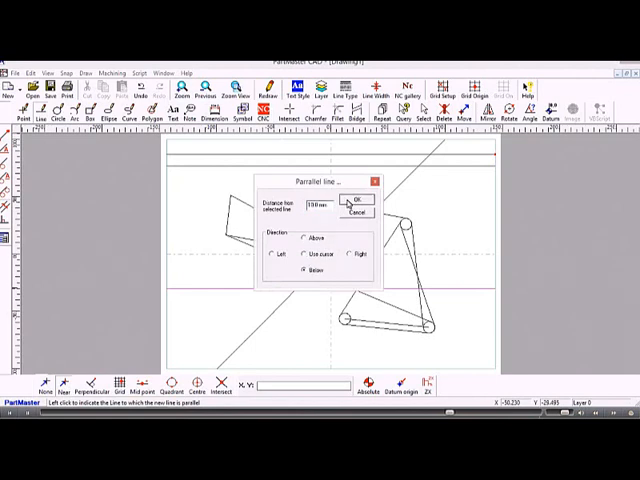
{"action": "left_click", "coordinate": [360, 200]}
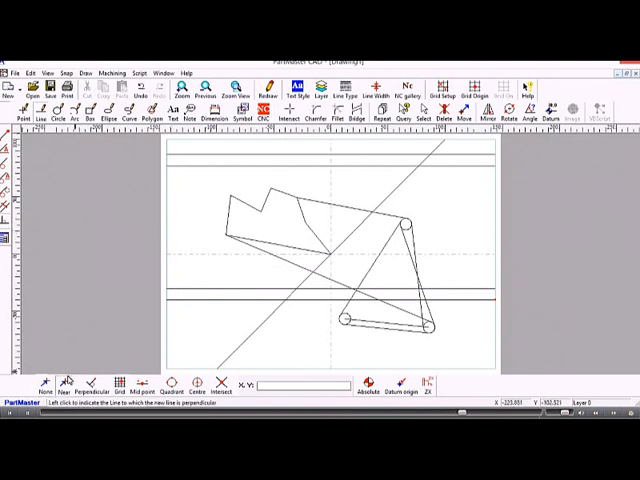
{"action": "mouse_move", "coordinate": [90, 345]}
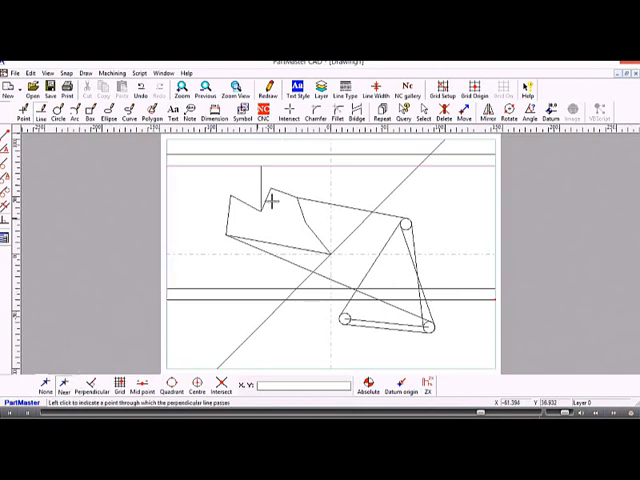
{"action": "mouse_move", "coordinate": [245, 170]}
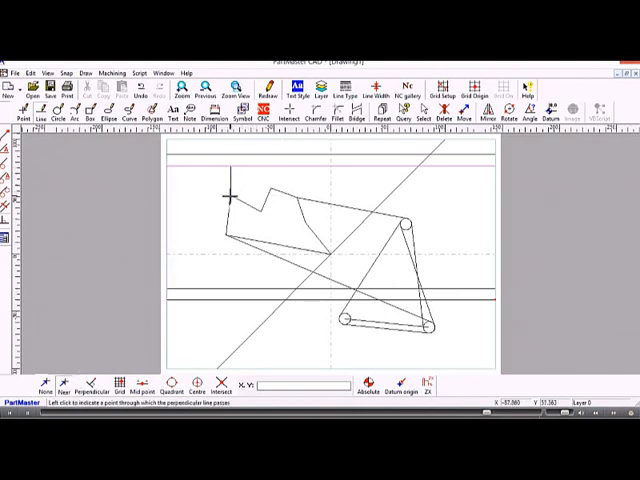
{"action": "mouse_move", "coordinate": [203, 200]}
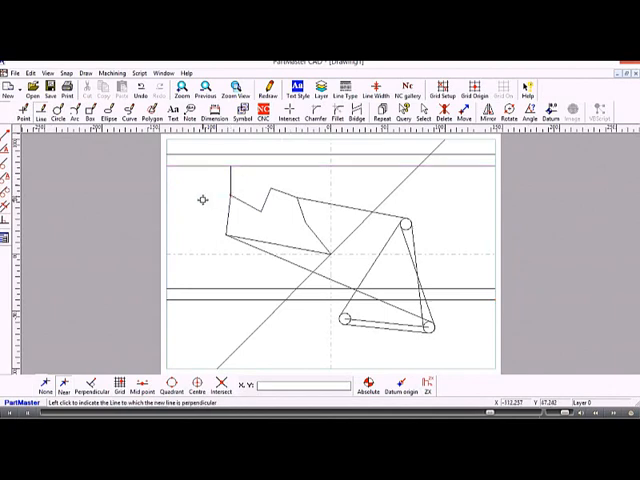
{"action": "mouse_move", "coordinate": [386, 171]}
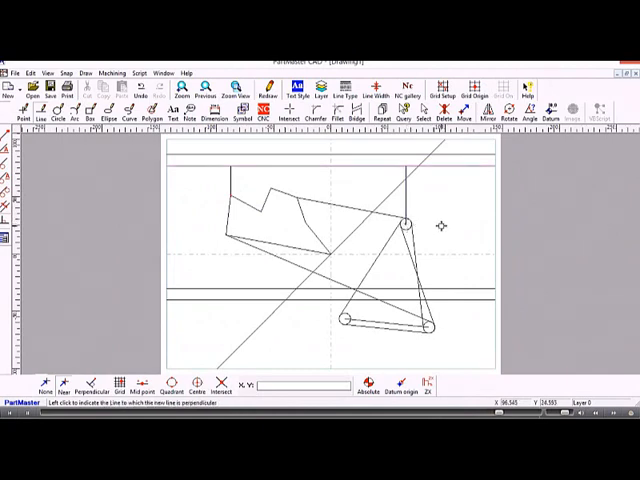
{"action": "mouse_move", "coordinate": [315, 224]}
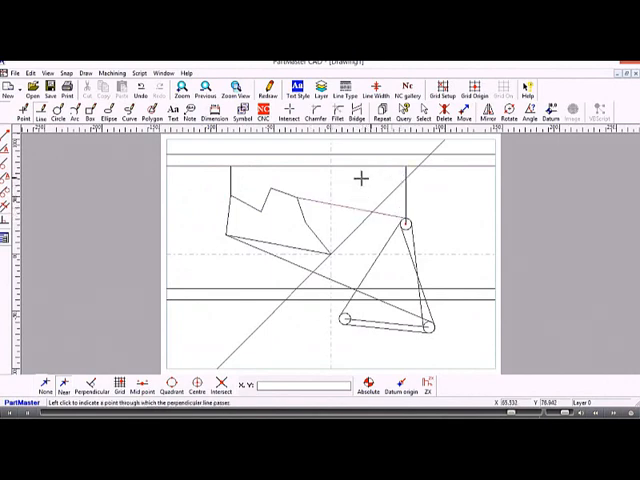
{"action": "mouse_move", "coordinate": [108, 332]}
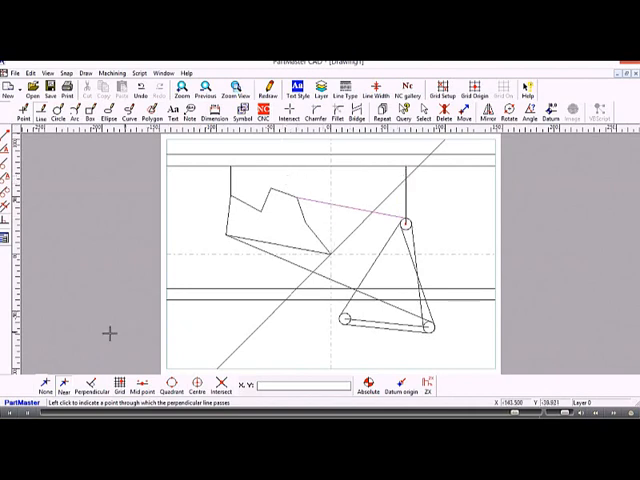